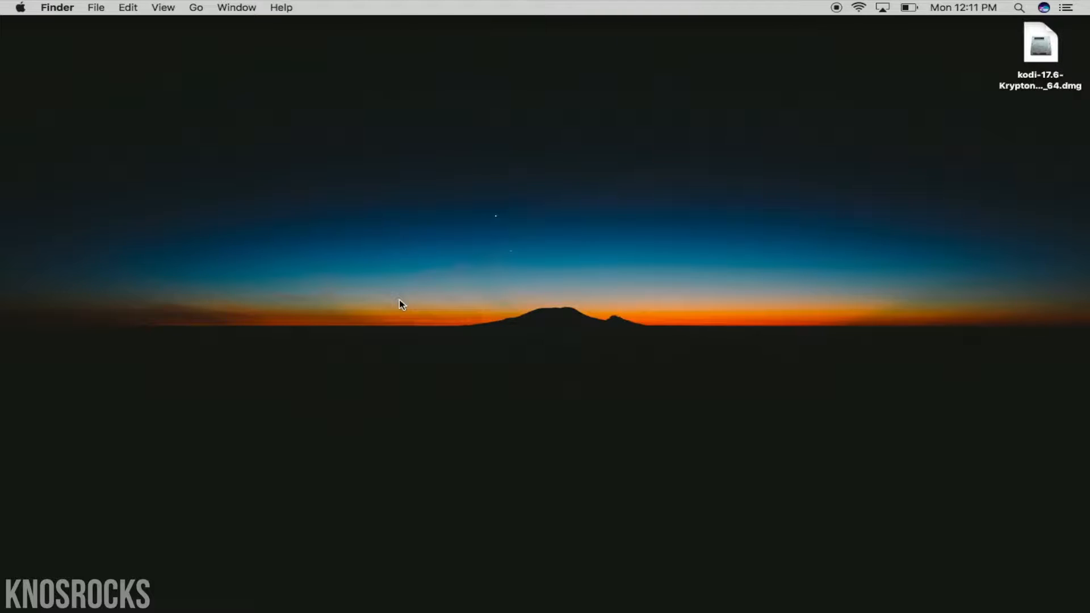
mouse_move(646, 144)
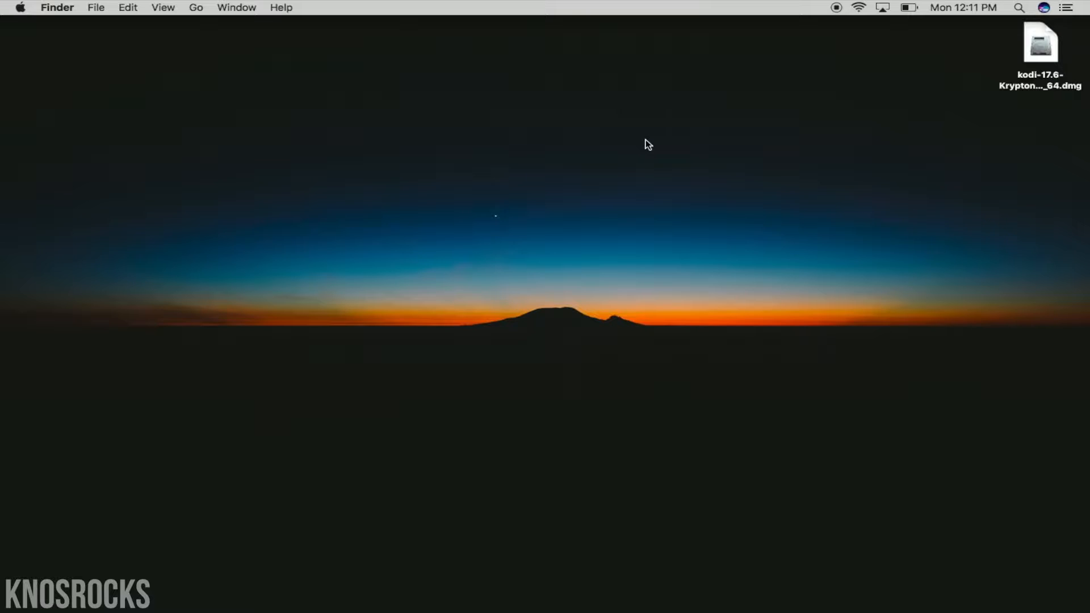
- Launch Kodi from the disk image's Applications folder, confirming the unidentified-developer warning
double_click(1041, 42)
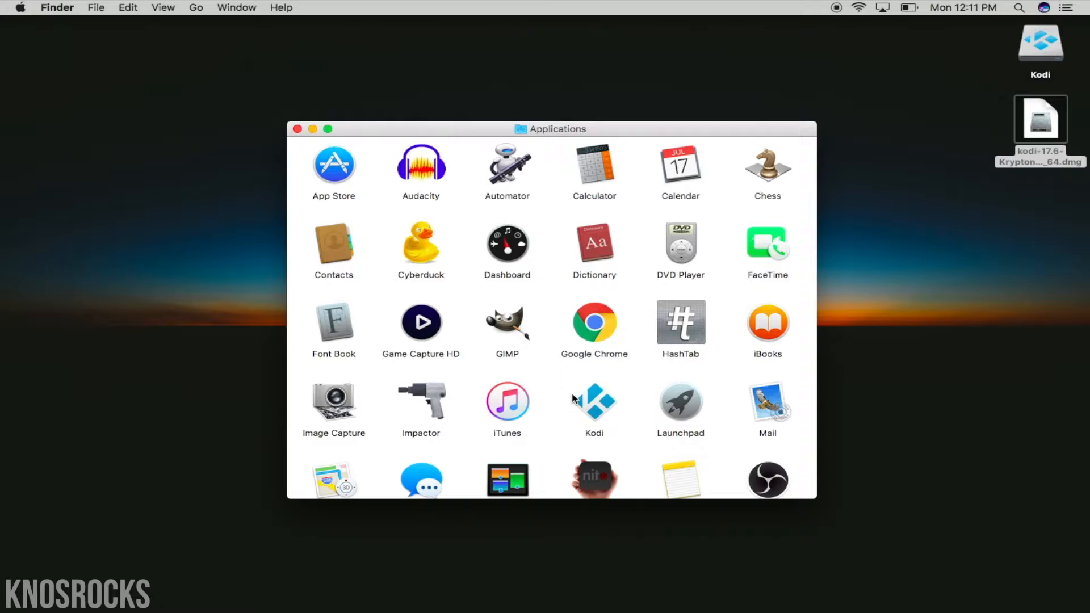
double_click(594, 401)
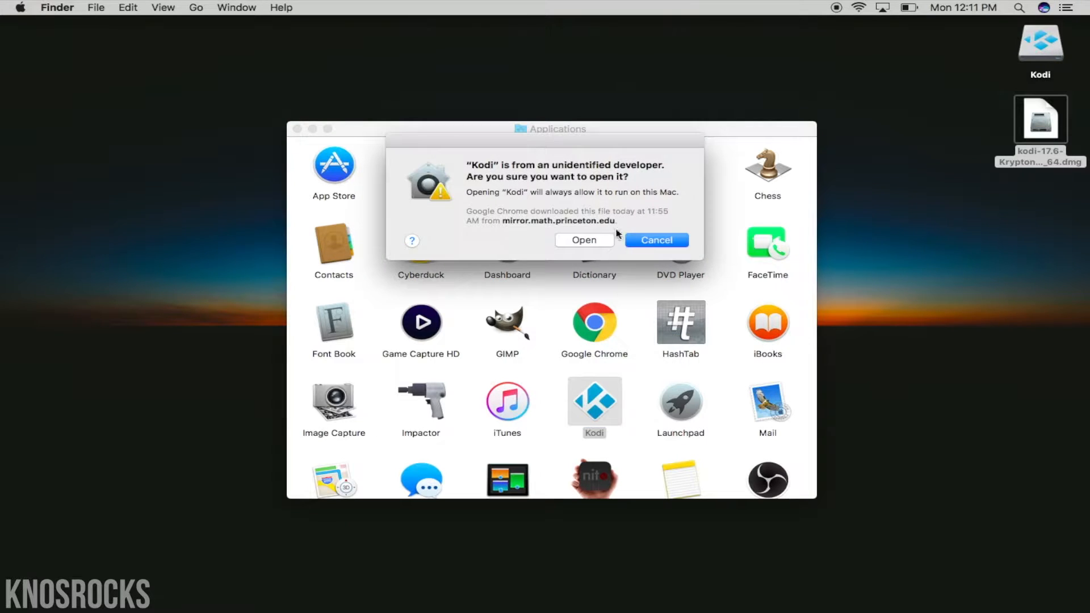
left_click(583, 240)
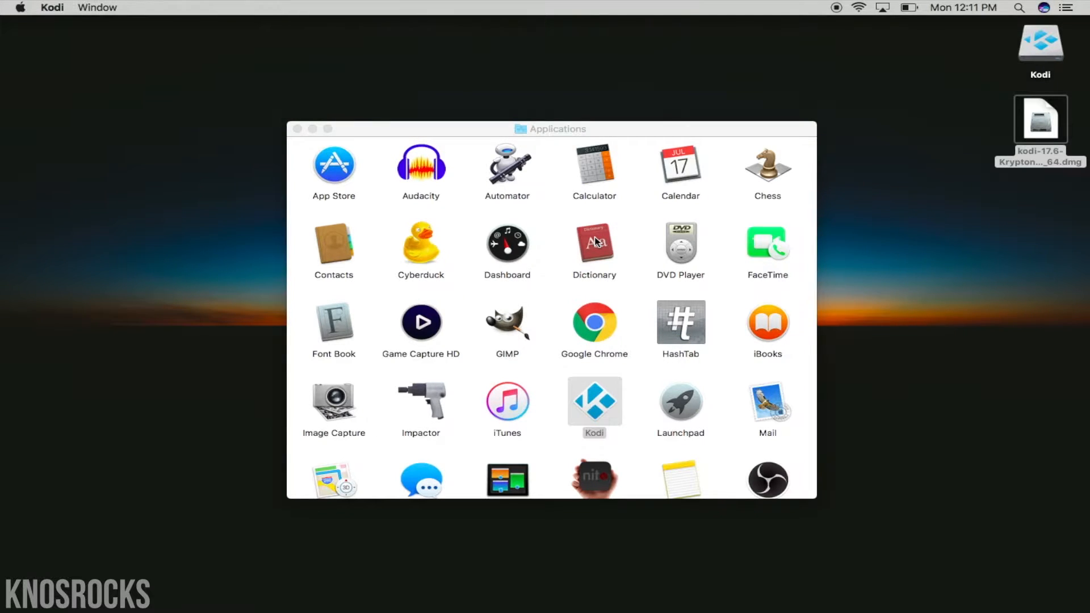
double_click(594, 399)
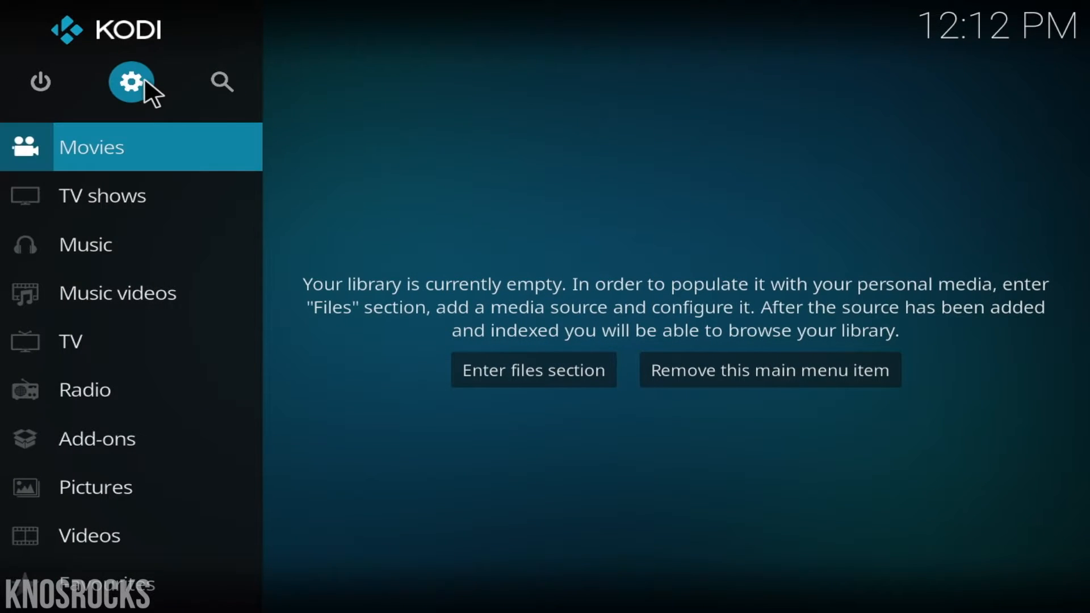
- Enable Unknown sources in System settings > Add-ons and accept the warning
left_click(131, 82)
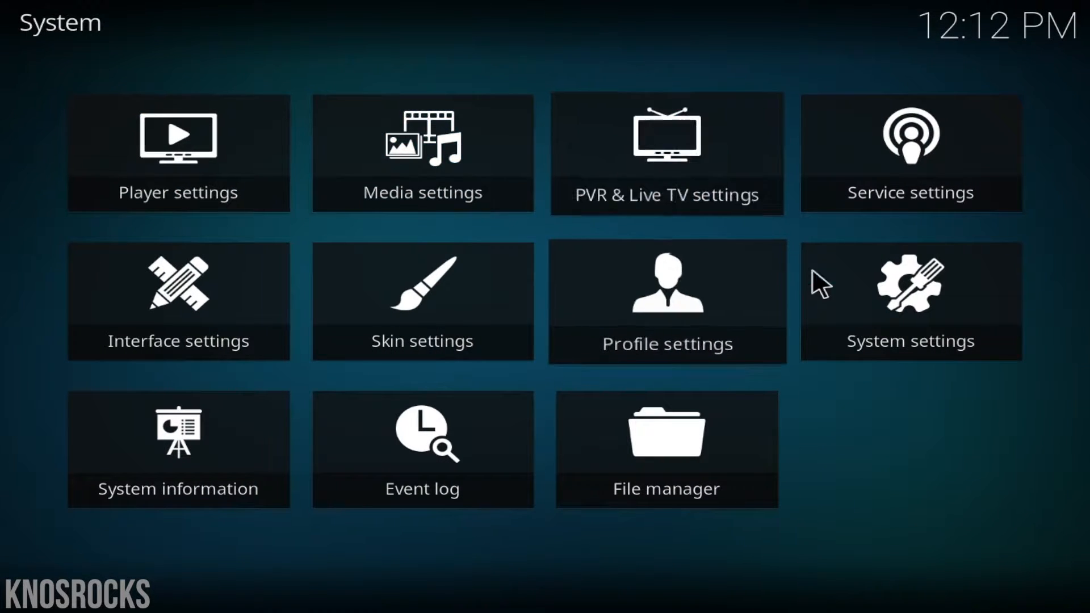
left_click(910, 302)
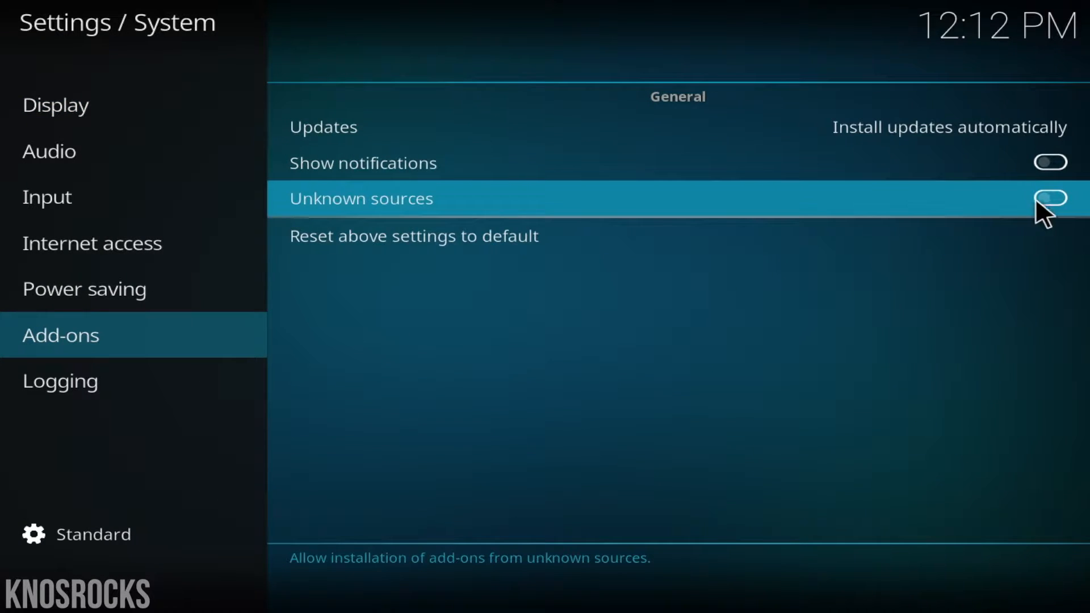
left_click(1050, 198)
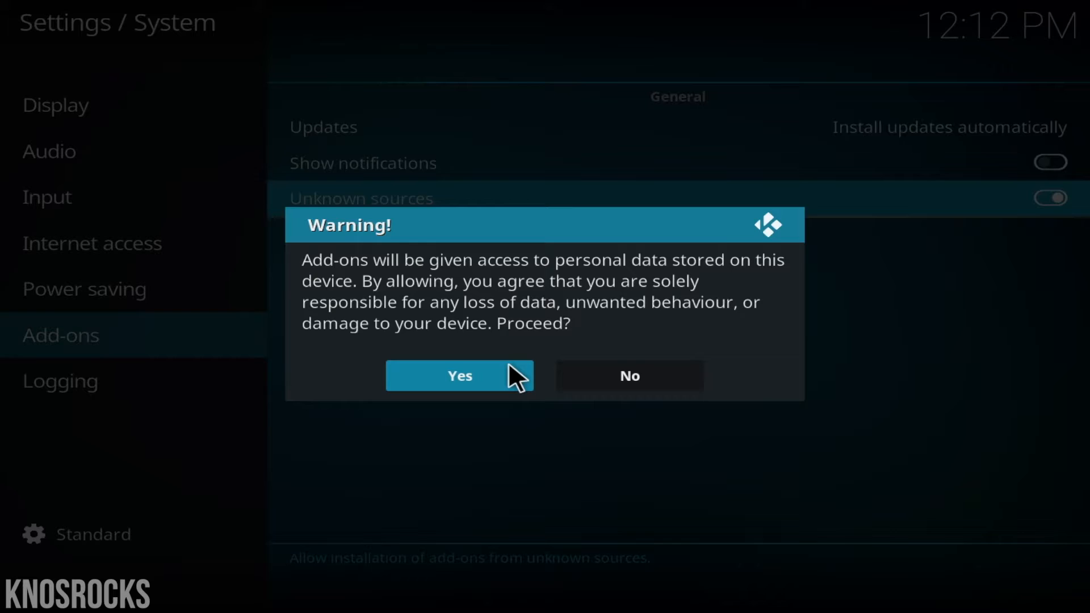
left_click(458, 376)
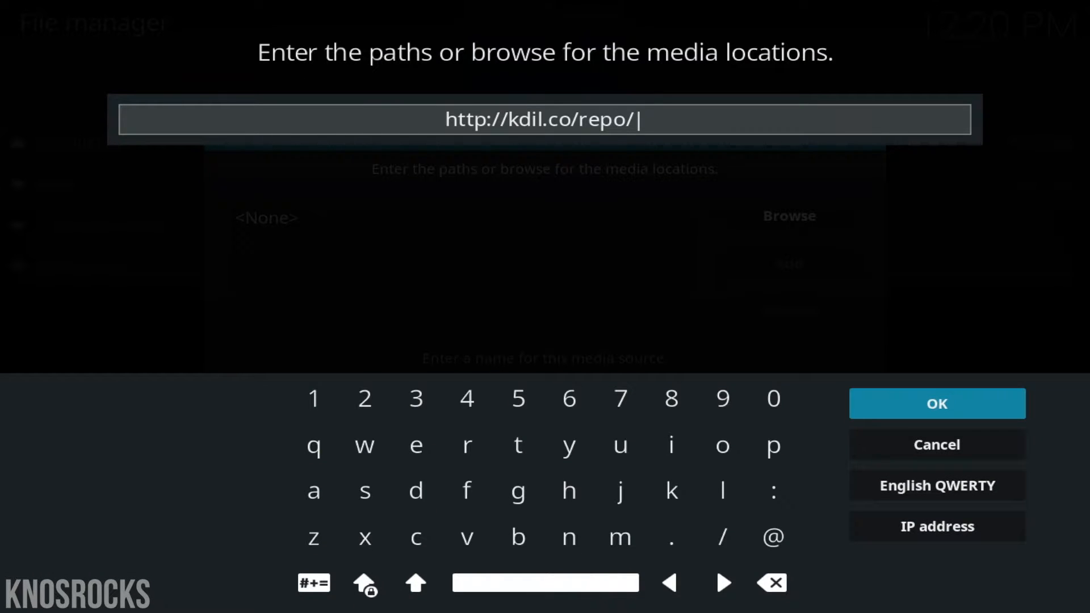
left_click(937, 404)
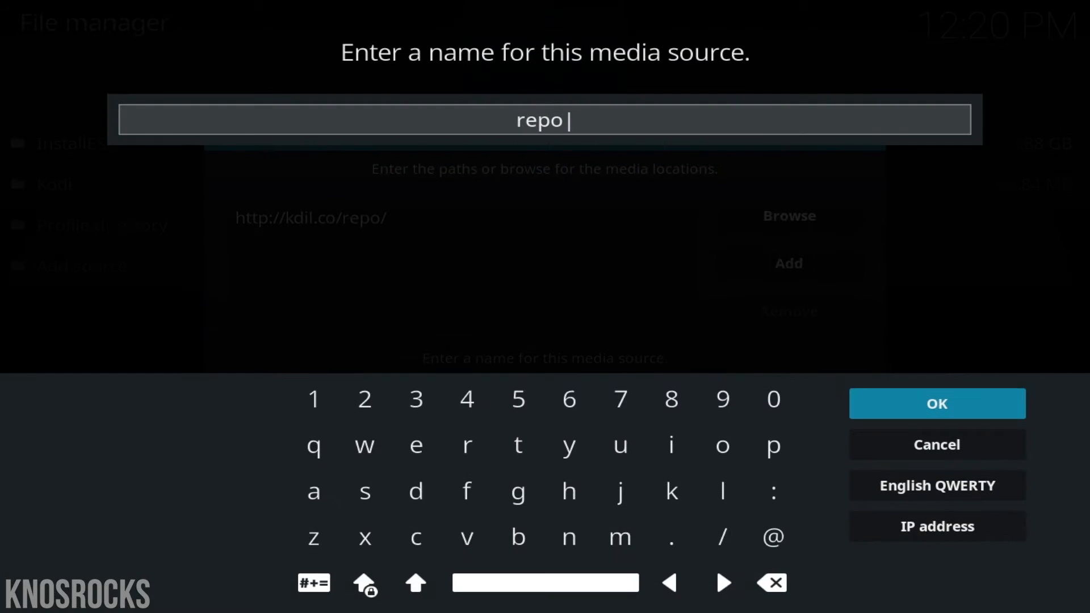
type("Fanta")
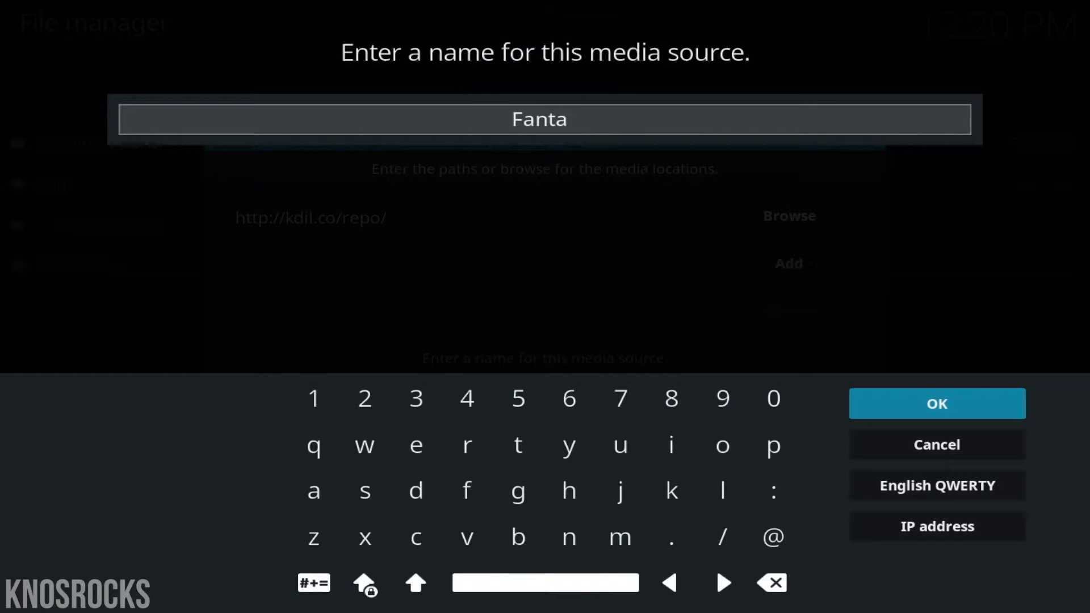
left_click(936, 403)
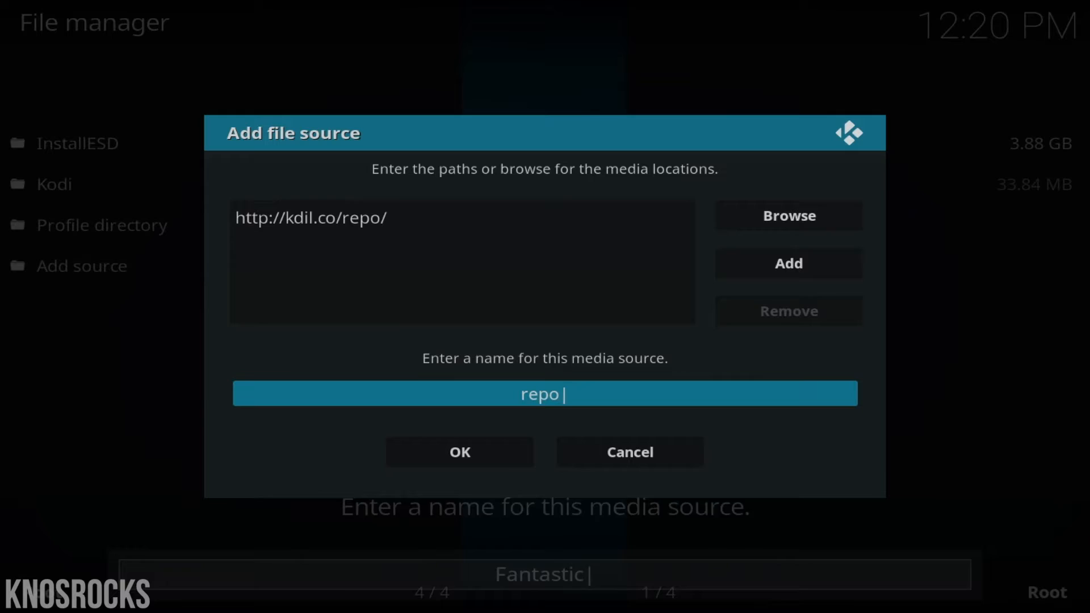
left_click(458, 452)
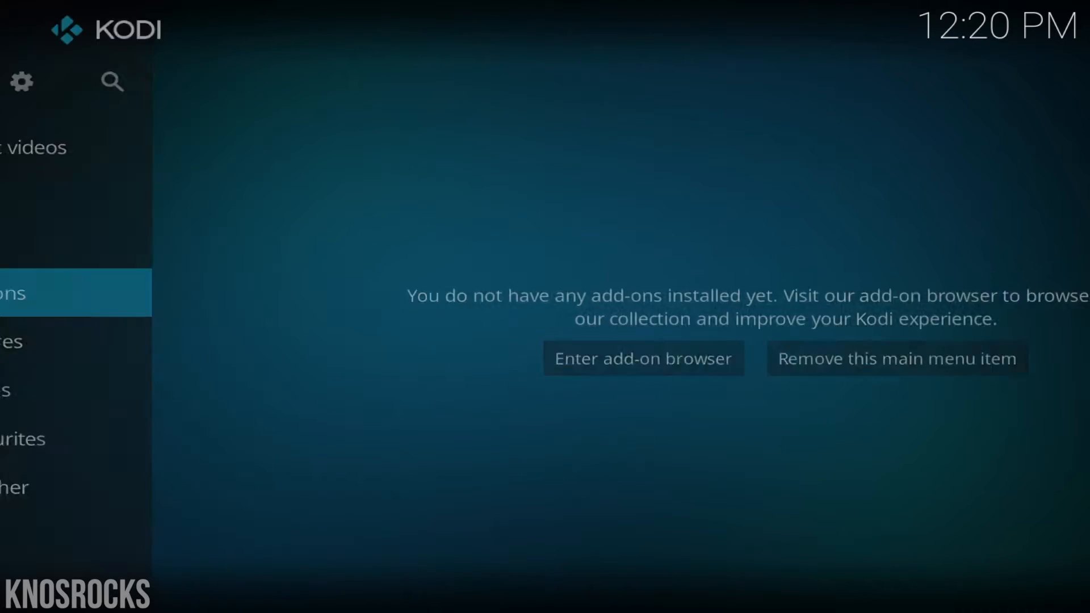
- Install the Kodil repository from kodil.zip via Install from zip file
left_click(643, 358)
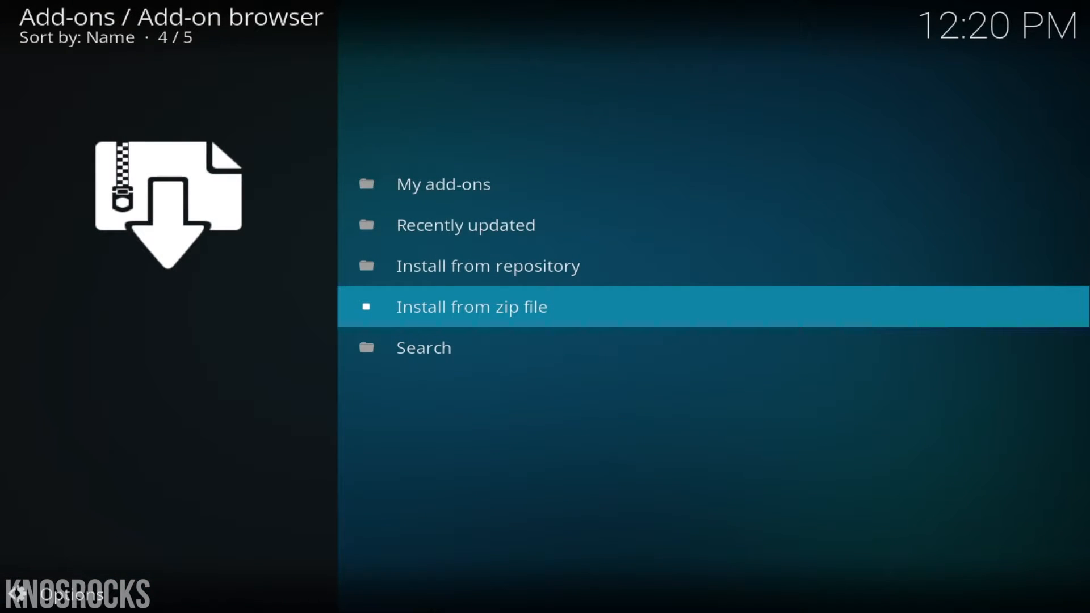
left_click(471, 306)
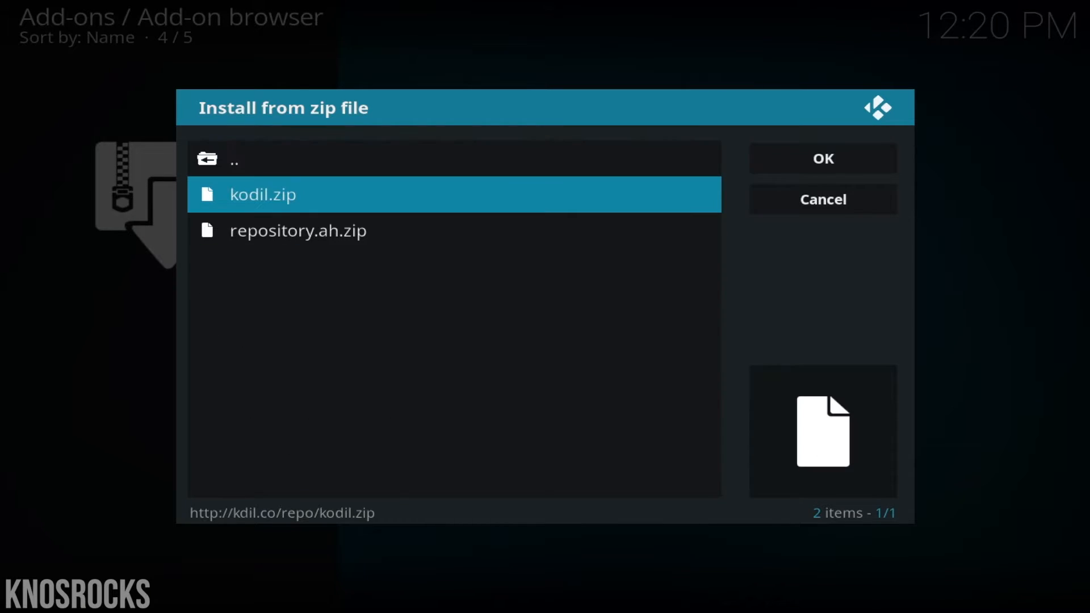
left_click(822, 200)
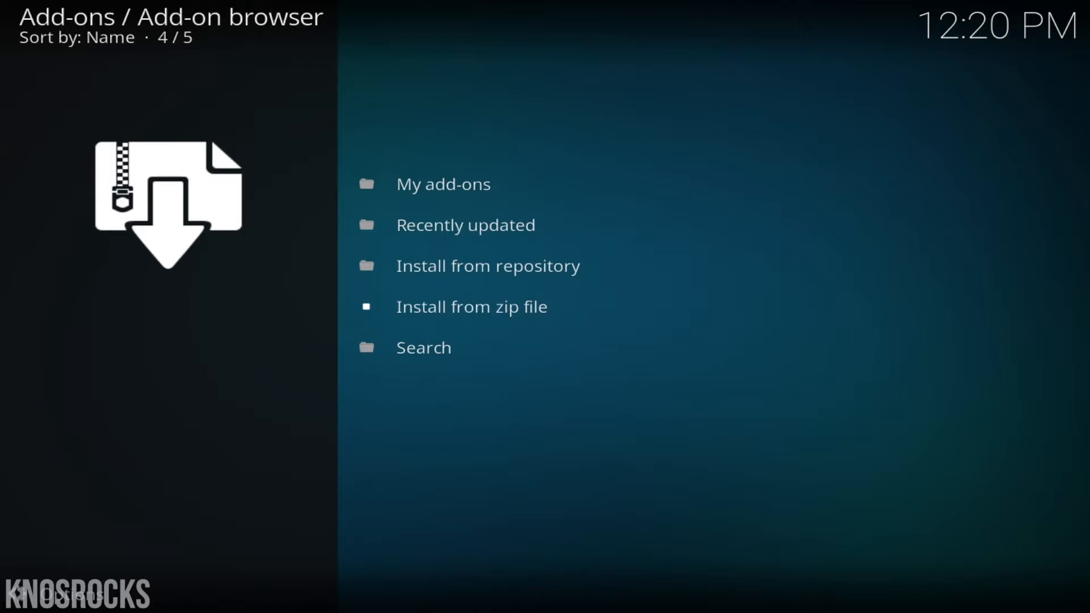
left_click(471, 307)
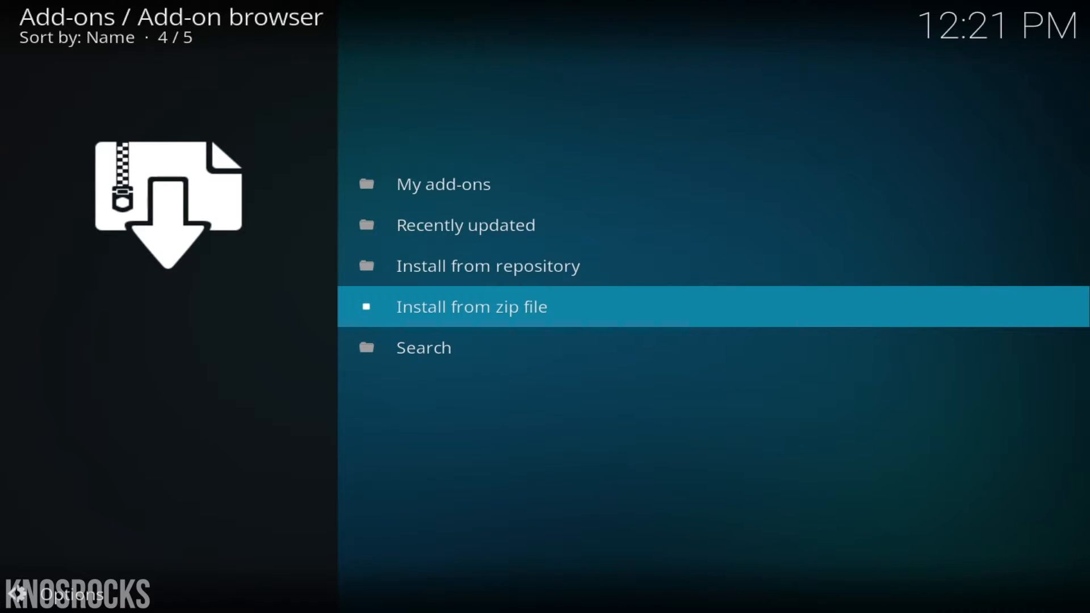
- Install Fantastic from Kodil Repository's Video add-ons category
left_click(488, 266)
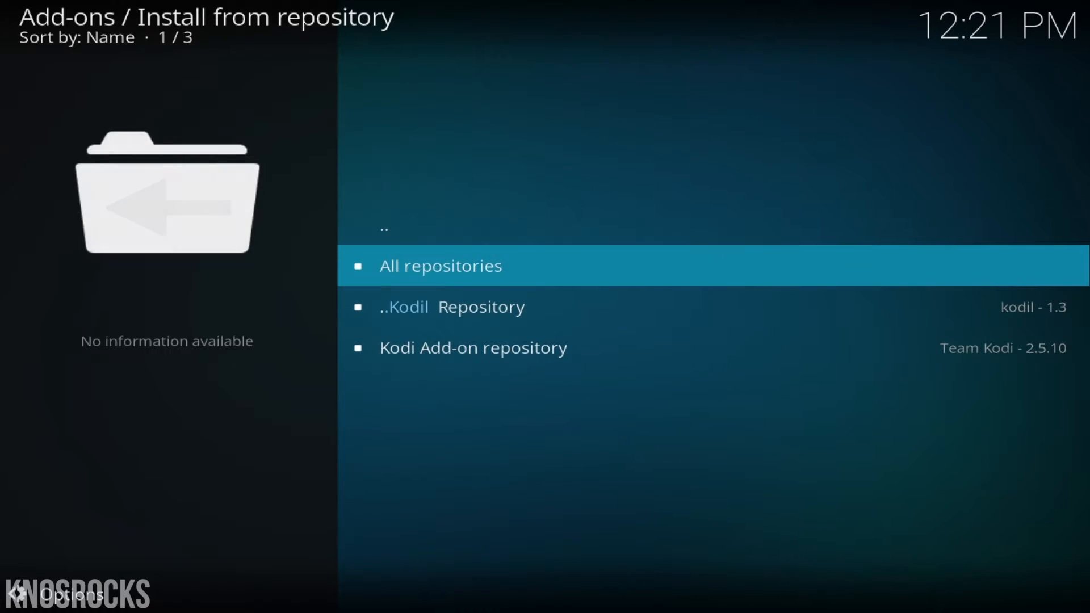
left_click(452, 307)
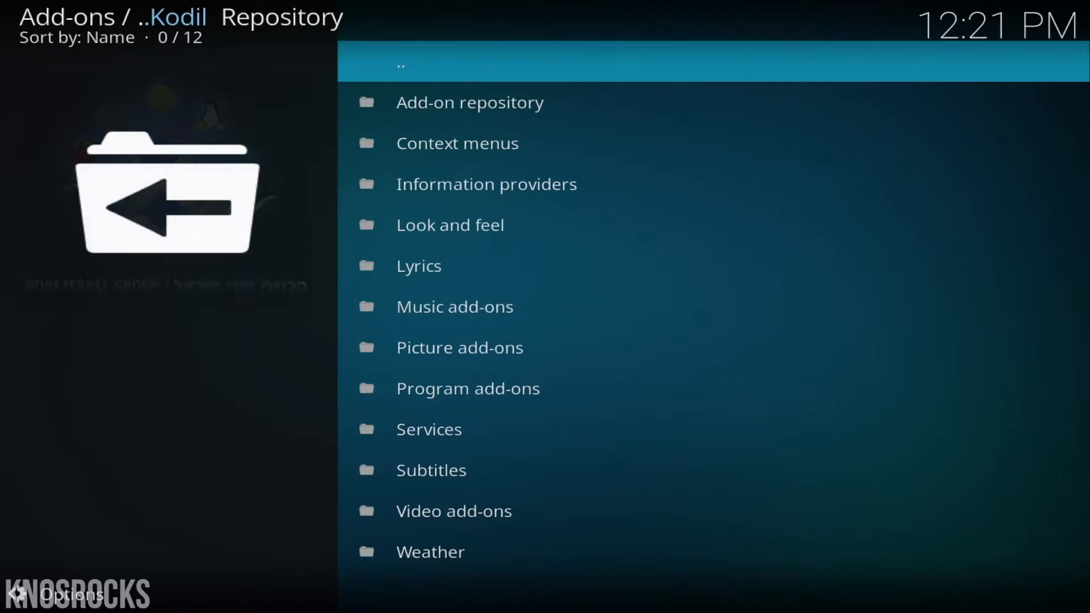
left_click(453, 511)
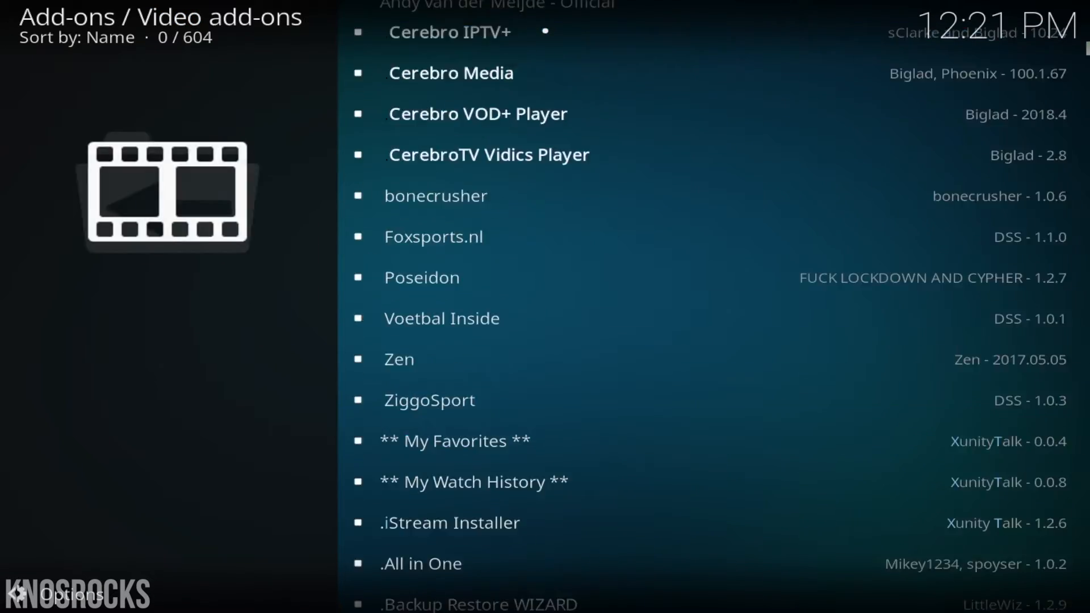
scroll("down", 3)
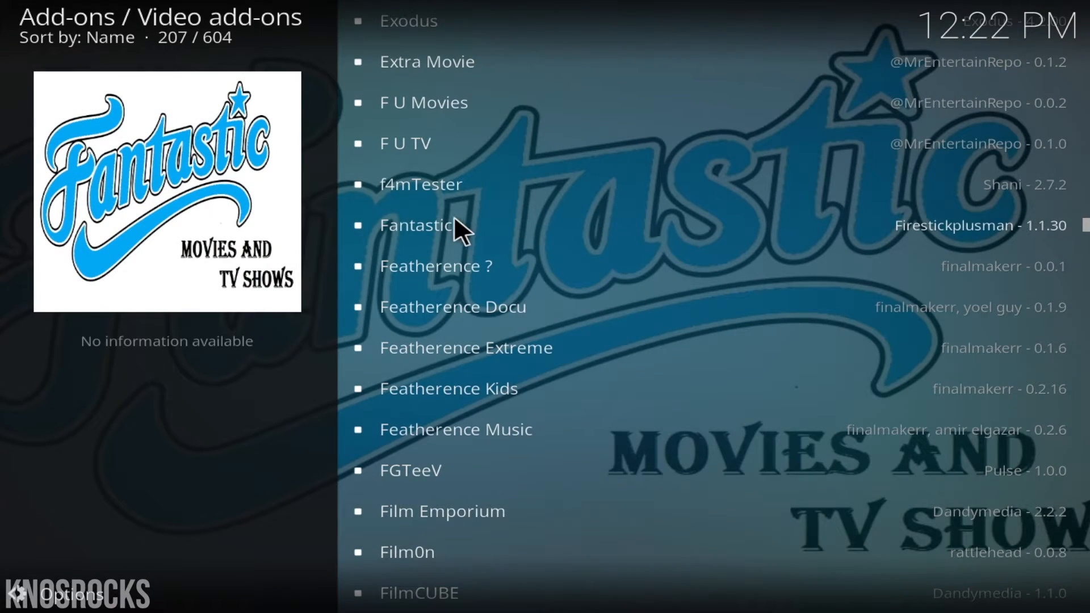
left_click(419, 225)
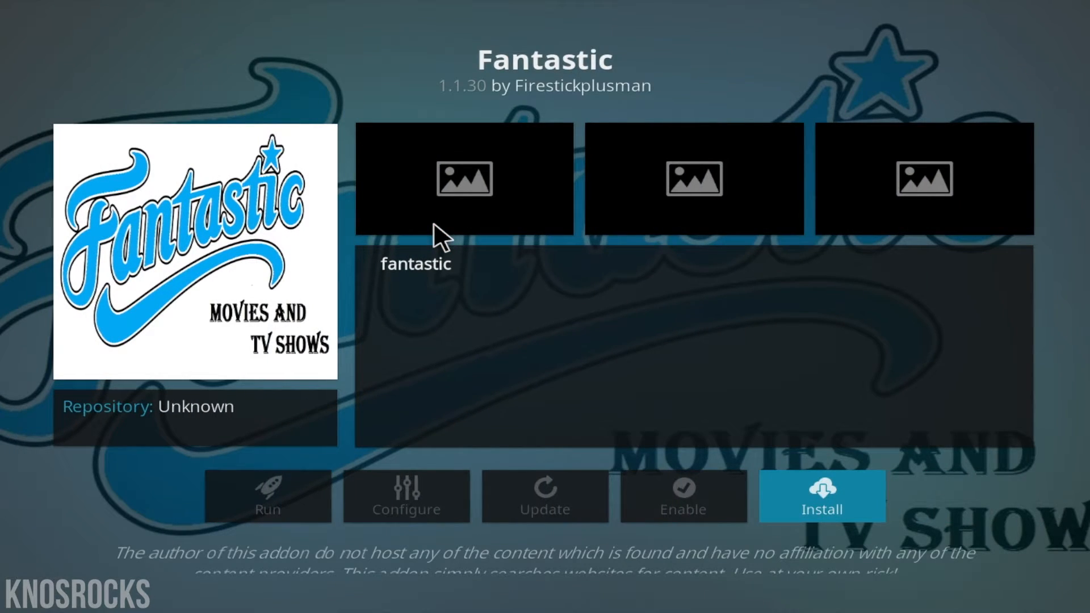
left_click(821, 496)
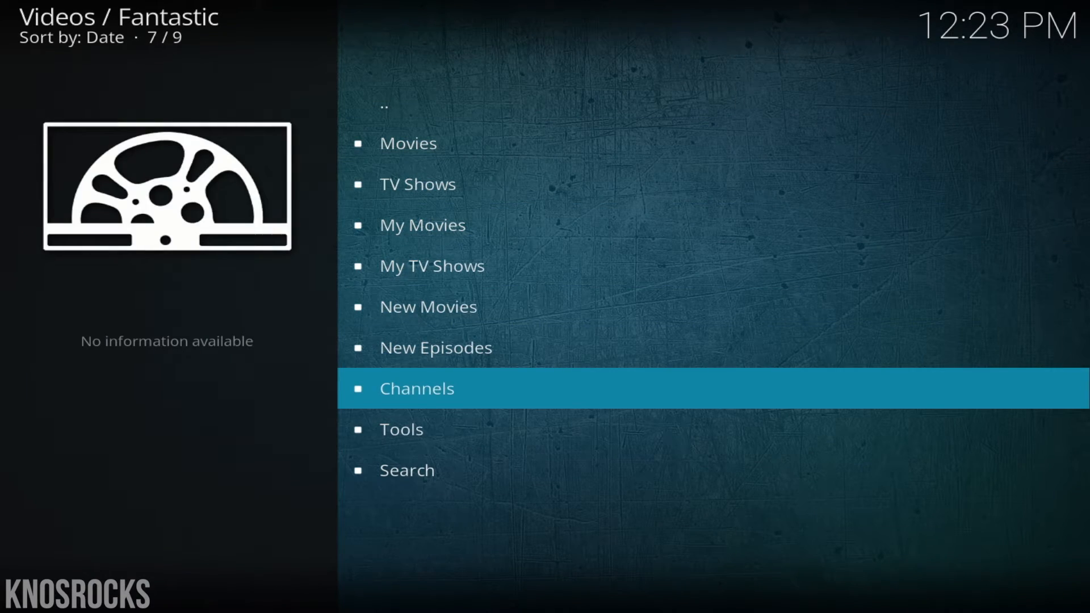
- Show Fantastic's New Movies list (Black Panther, The Titan)
left_click(416, 389)
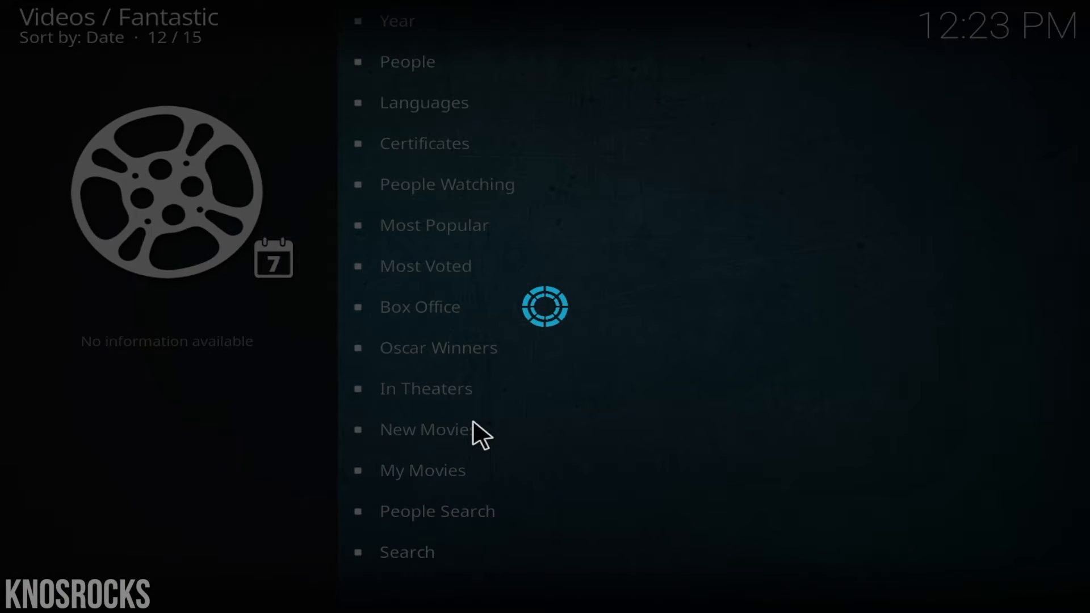
left_click(424, 429)
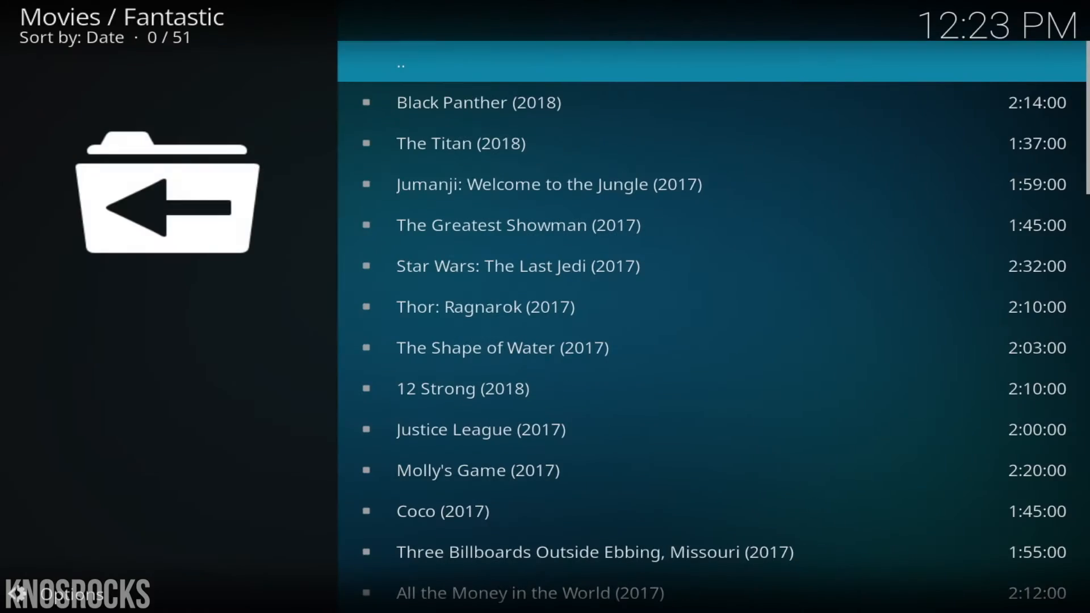